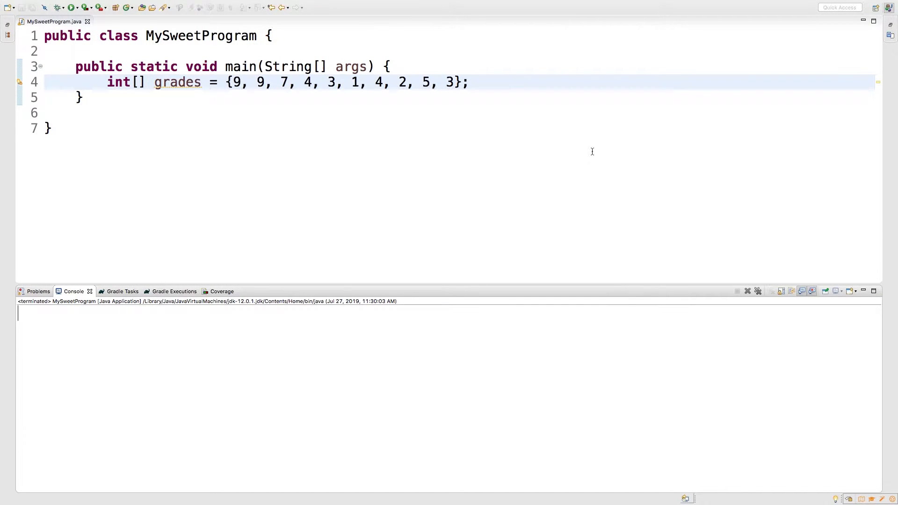
pyautogui.moveTo(511, 122)
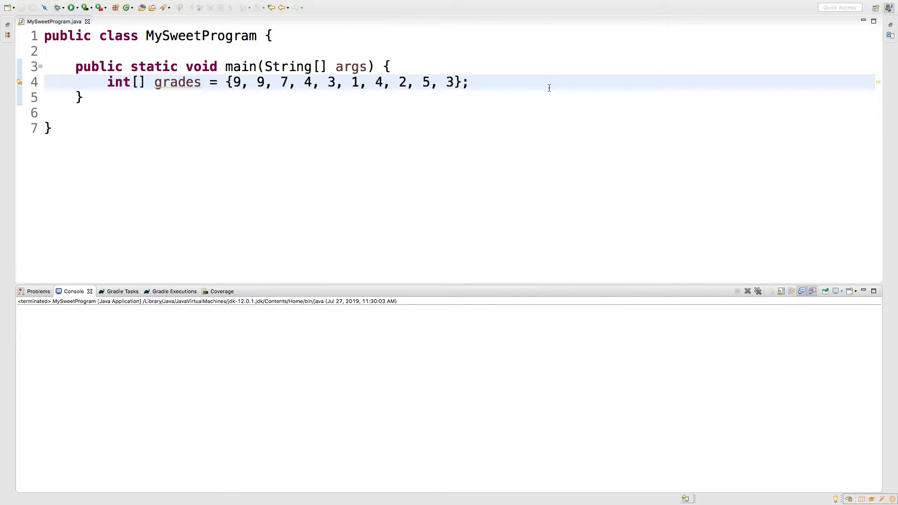
# Step: Print grades directly with System.out.println and run, getting only the reference [I@3764951d
pyautogui.click(467, 83)
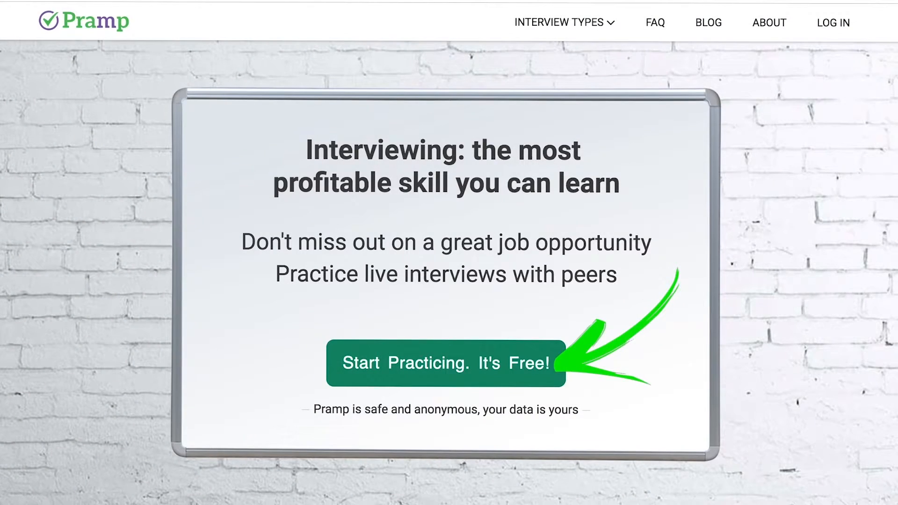
pyautogui.scroll(-3)
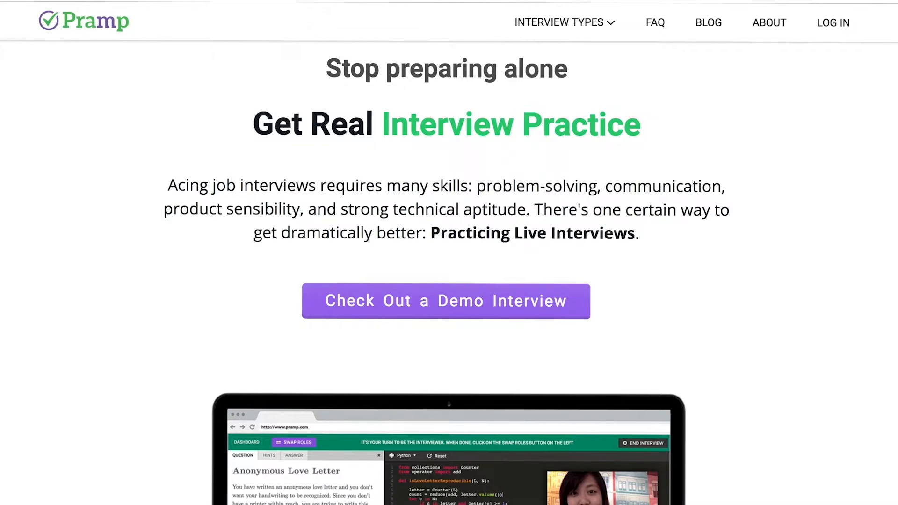
pyautogui.scroll(-3)
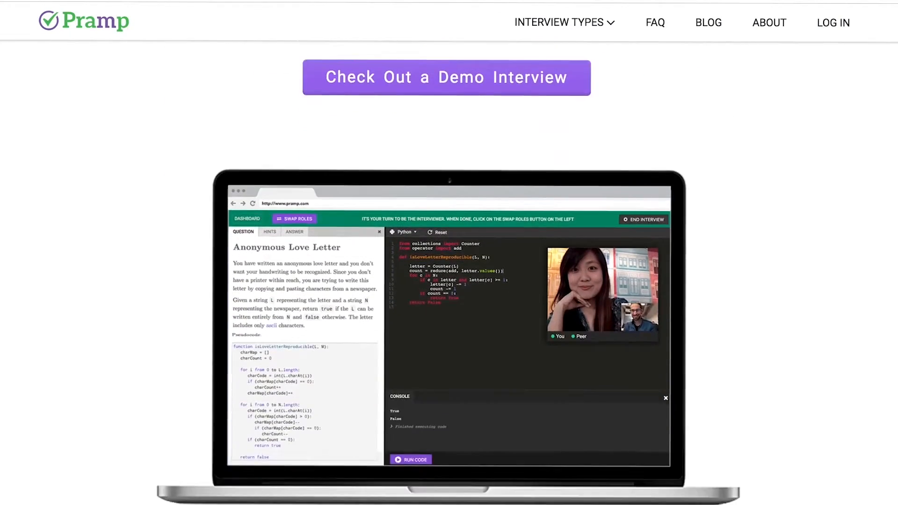
pyautogui.scroll(-3)
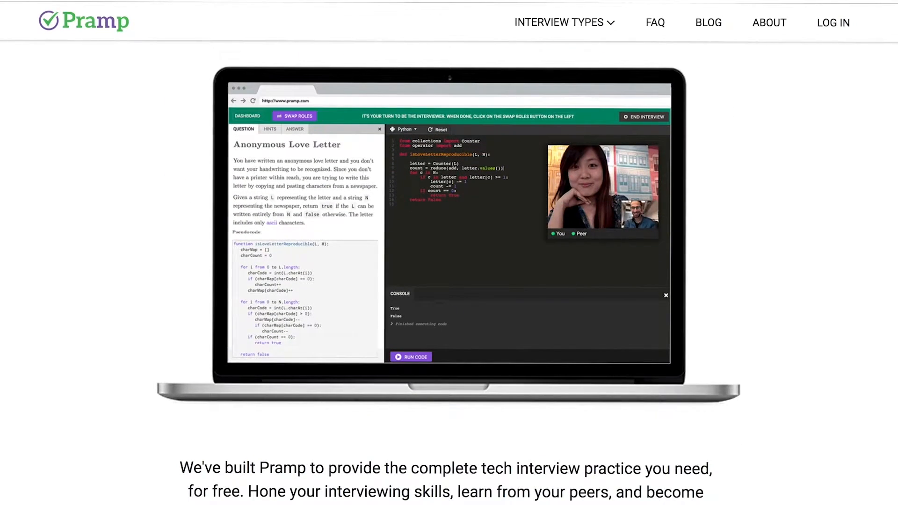
pyautogui.click(559, 23)
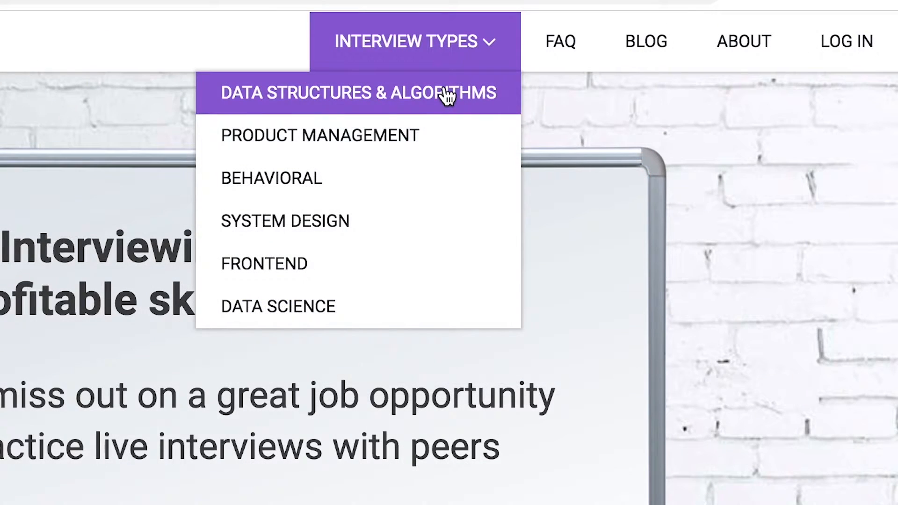
pyautogui.moveTo(452, 219)
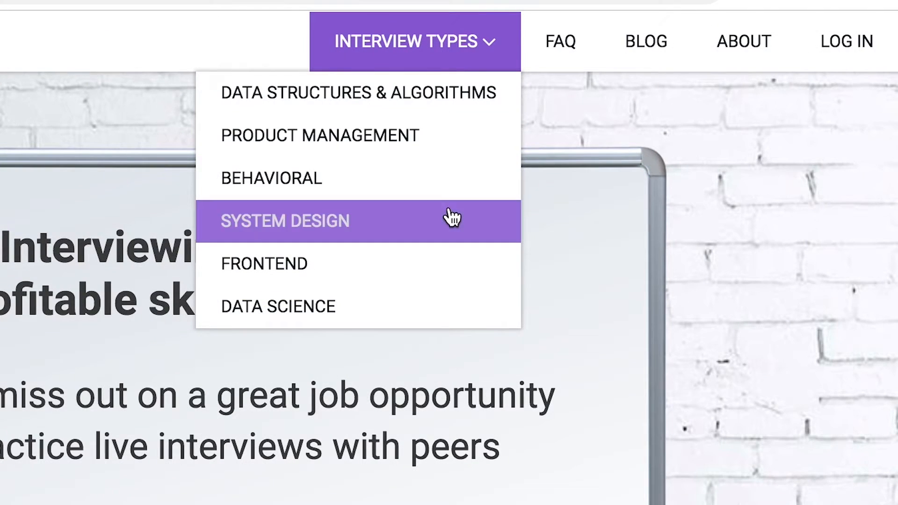
pyautogui.moveTo(452, 315)
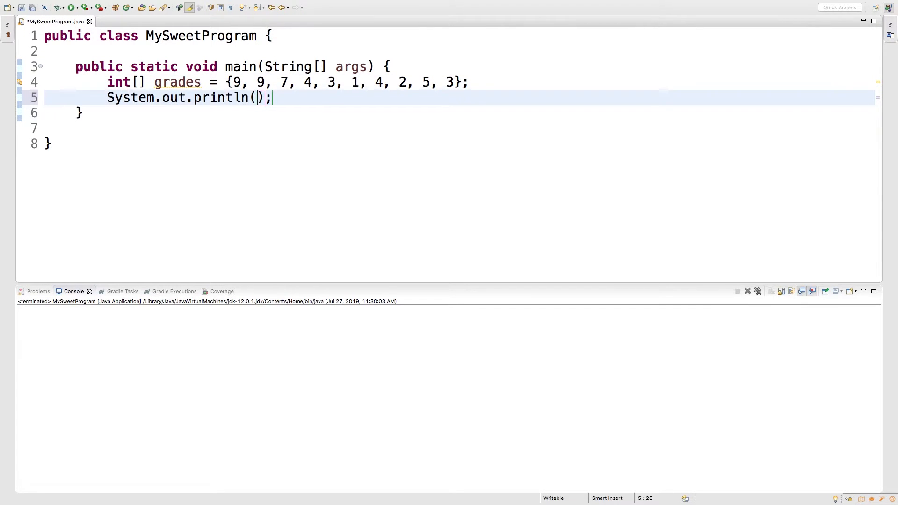
pyautogui.write('grades')
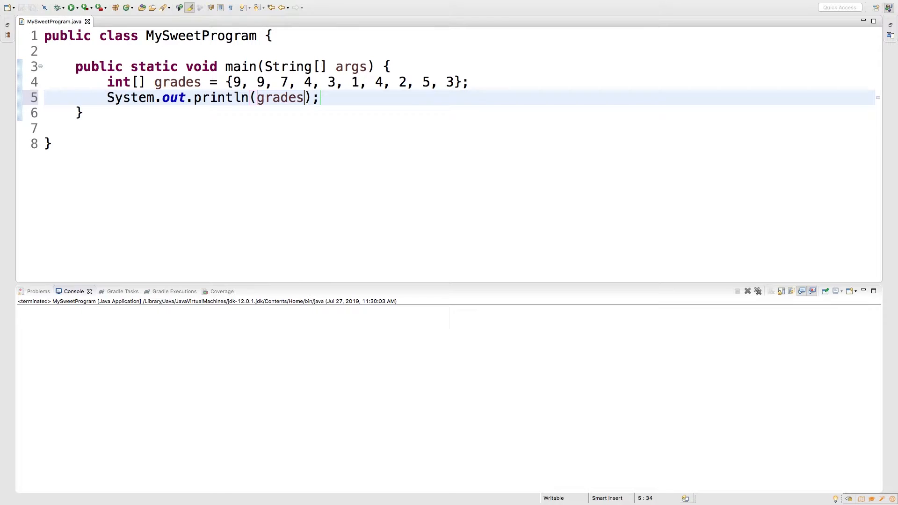
pyautogui.click(71, 8)
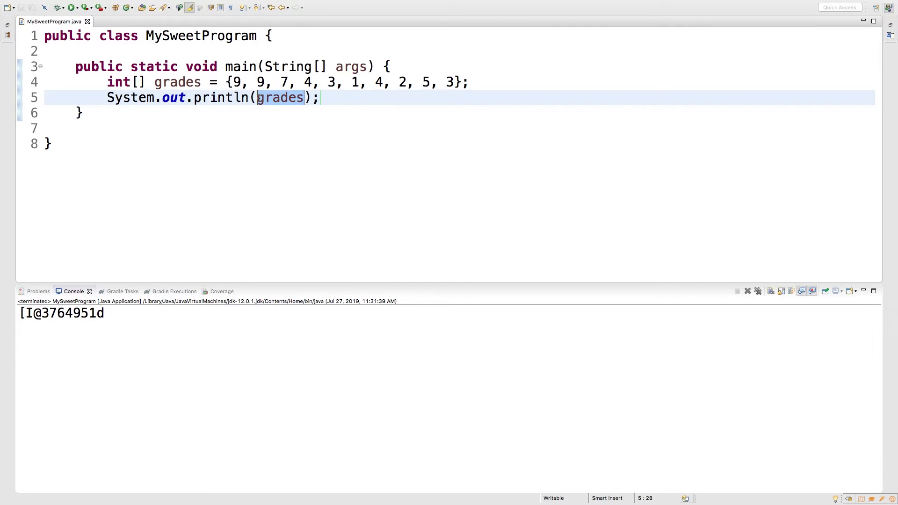
# Step: Wrap grades in Arrays.toString() to list its ten numbers, then rename the call to deepToString
pyautogui.write('Arrays.deepToString(a')
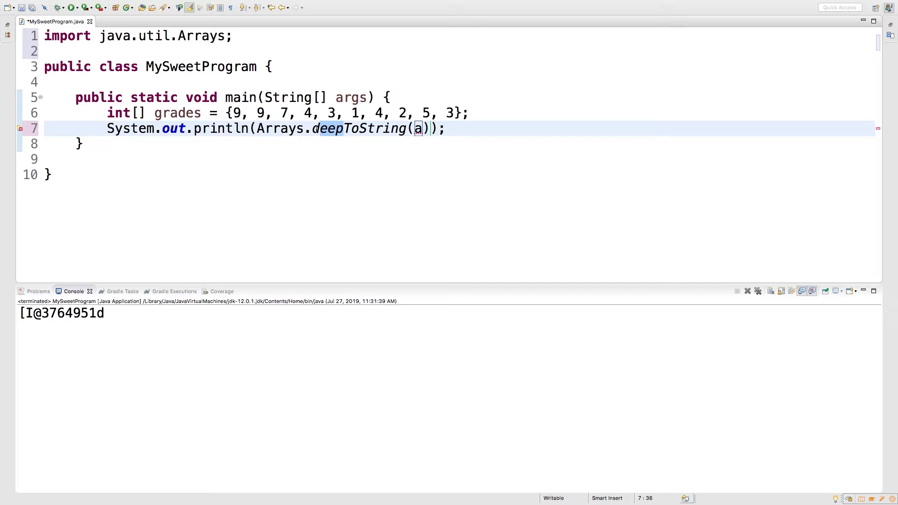
pyautogui.press('Left')
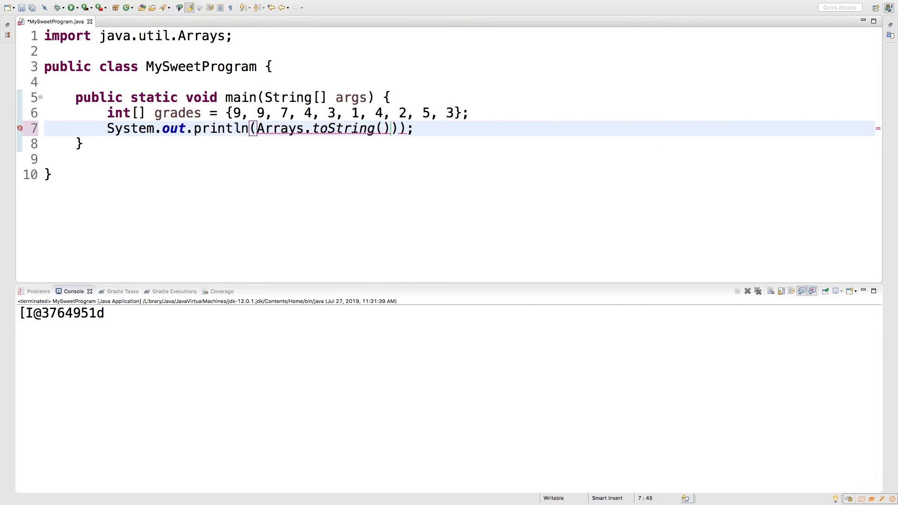
pyautogui.press('BackSpace')
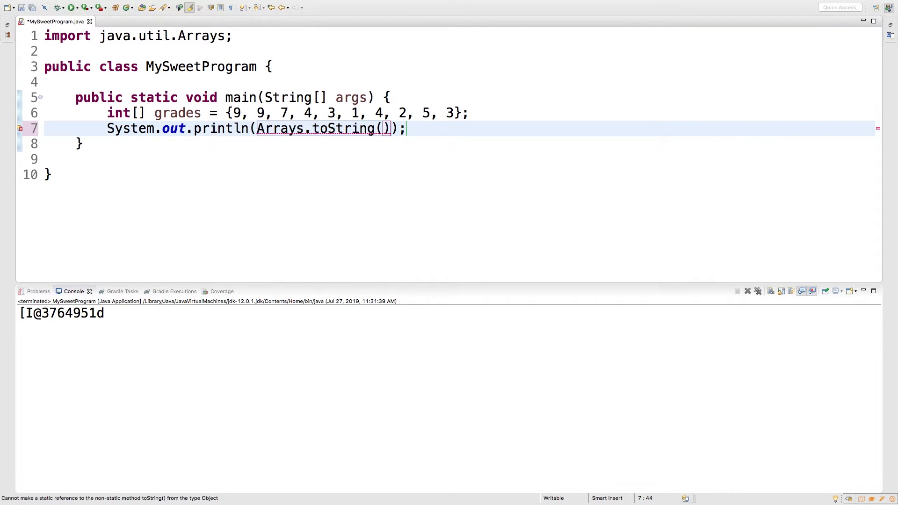
pyautogui.write('grades')
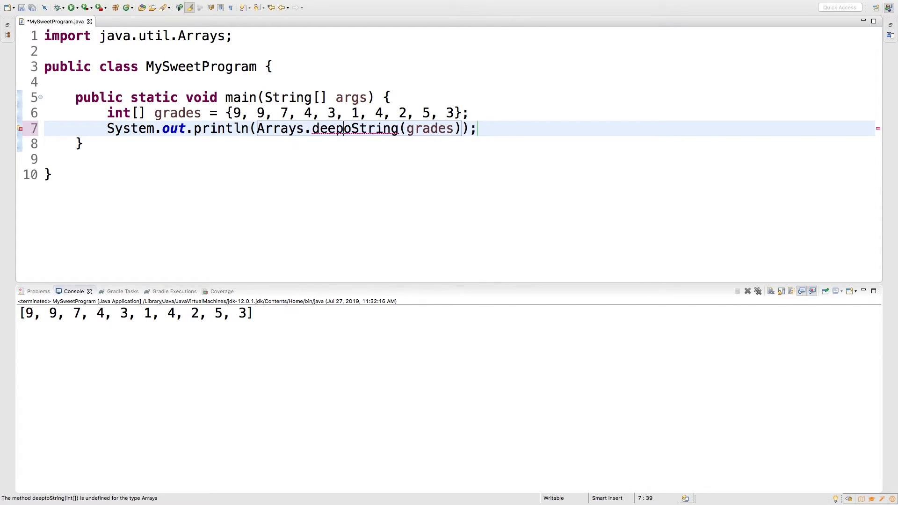
pyautogui.write('T')
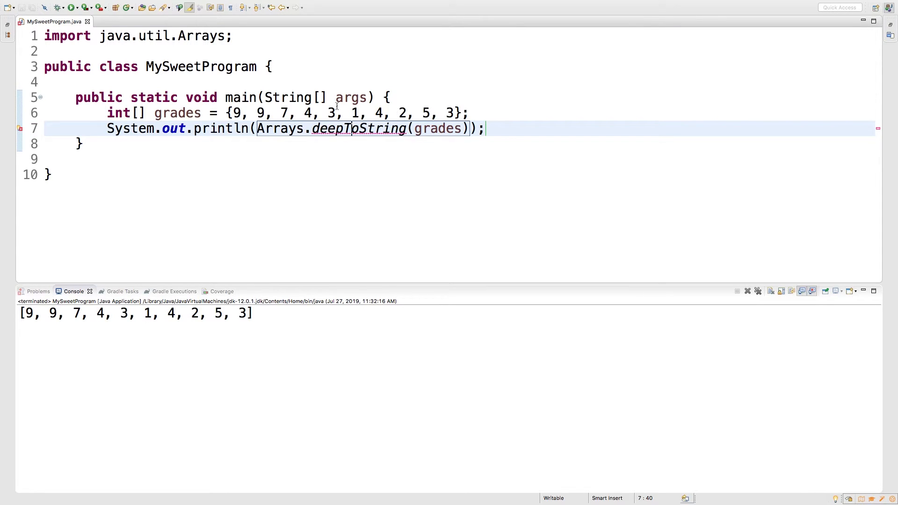
# Step: Run the deepToString version, cancel the launch on workspace errors, and start redeclaring grades as int[][]
pyautogui.click(71, 7)
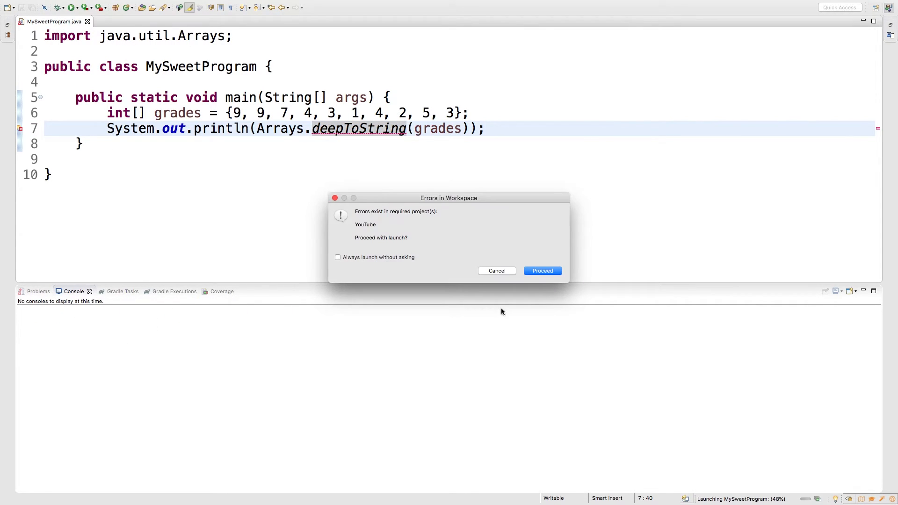
pyautogui.click(496, 270)
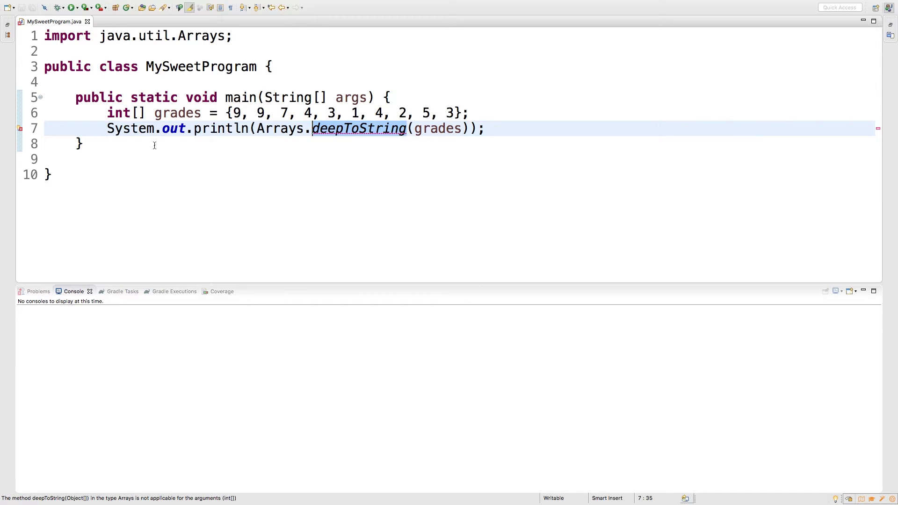
pyautogui.write('[]')
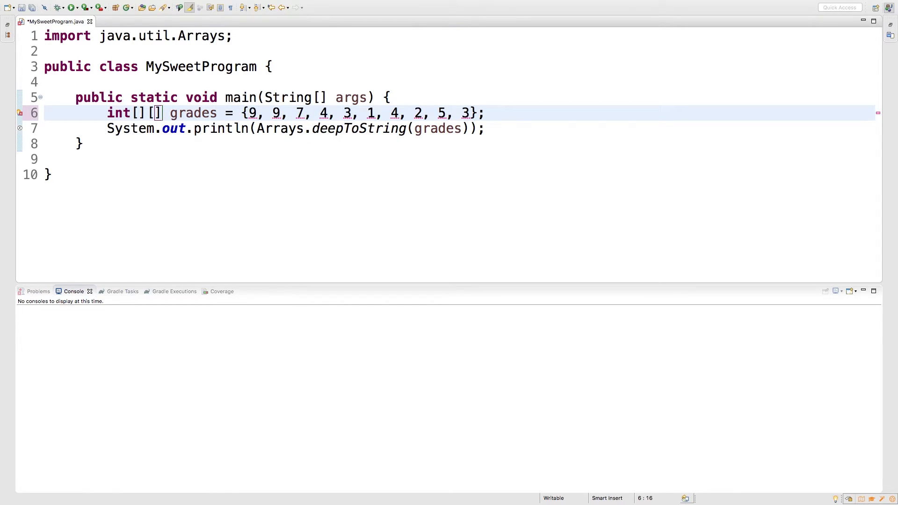
# Step: Brace the values into rows {9, 9, 7} and {4, 3, 1, 4, 2, 5, 3} and run to print them nested
pyautogui.press('ctrl+s')
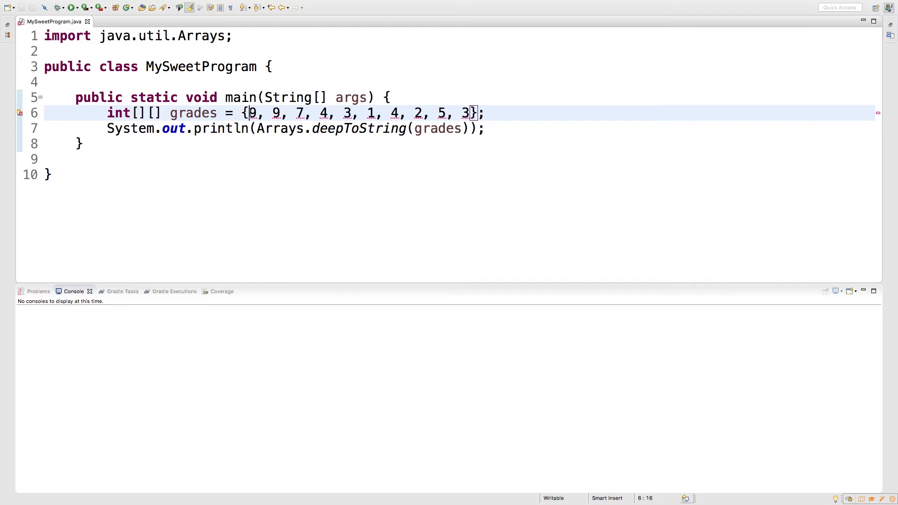
pyautogui.write('{')
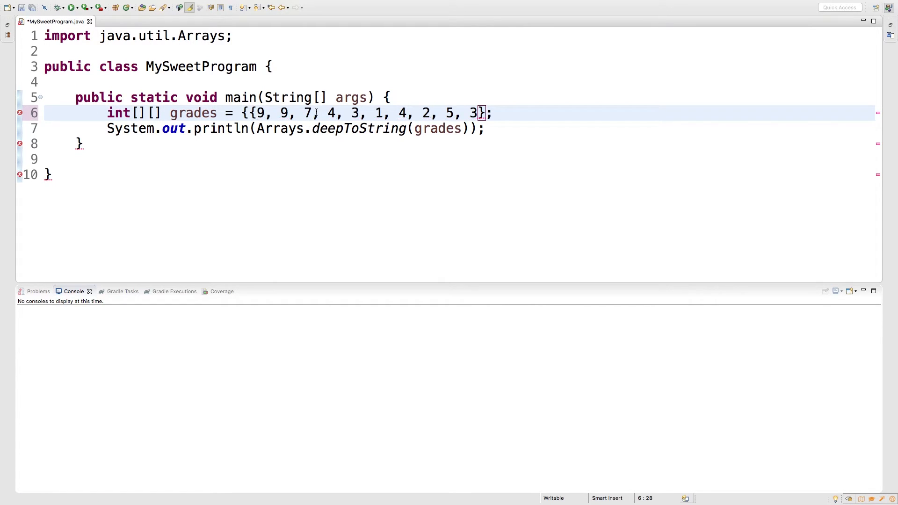
pyautogui.write('},')
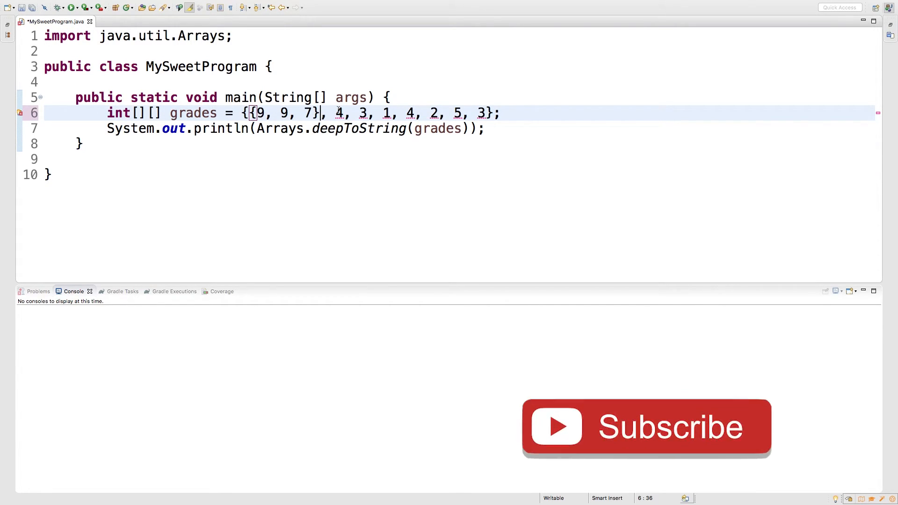
pyautogui.write('{')
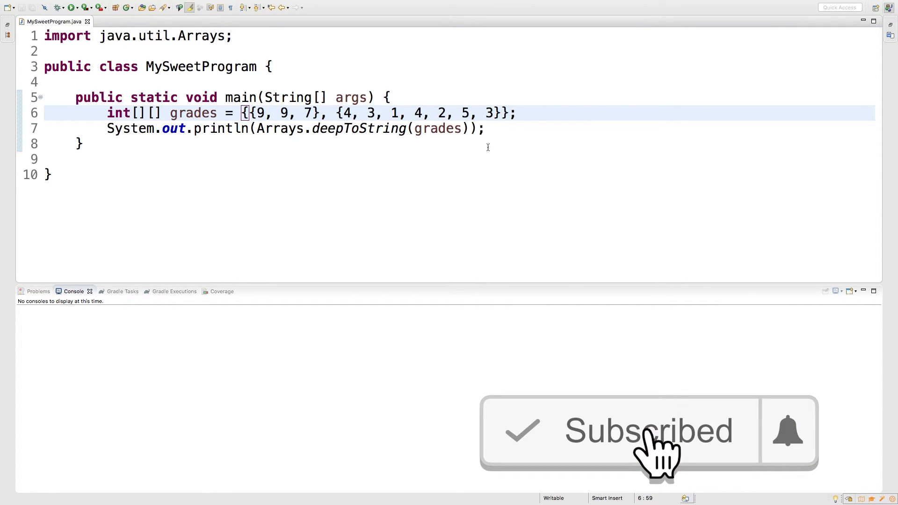
pyautogui.click(71, 7)
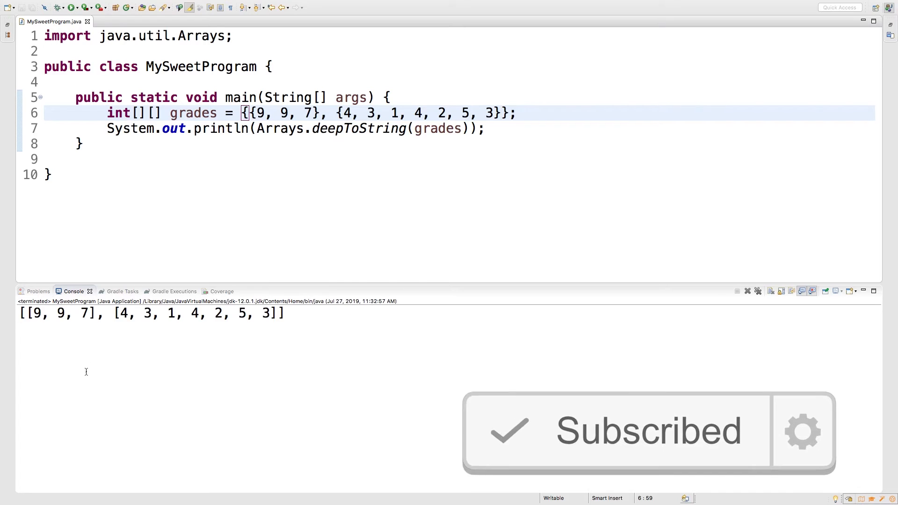